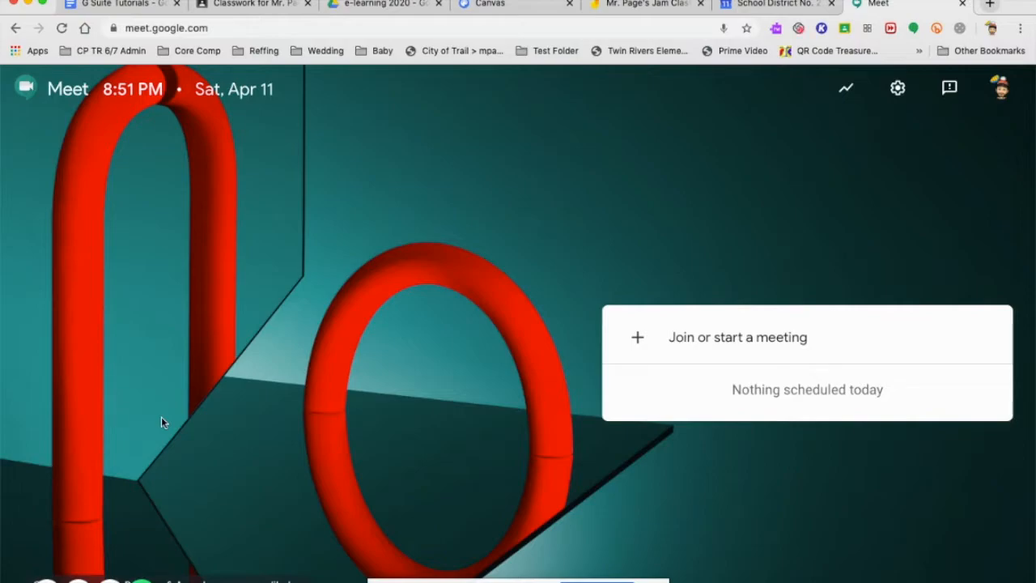
{"action": "mouse_move", "coordinate": [580, 388]}
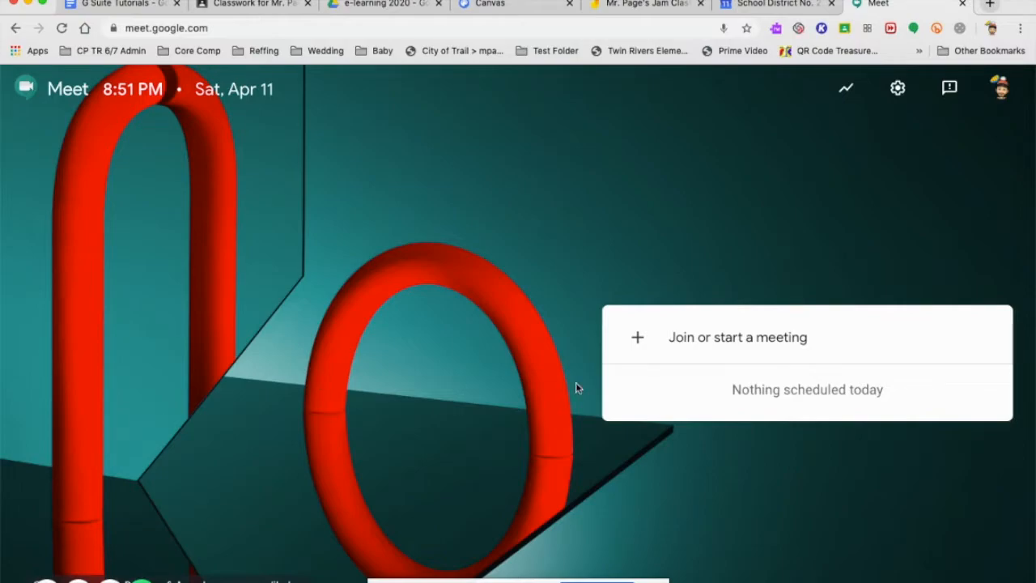
{"action": "mouse_move", "coordinate": [671, 309]}
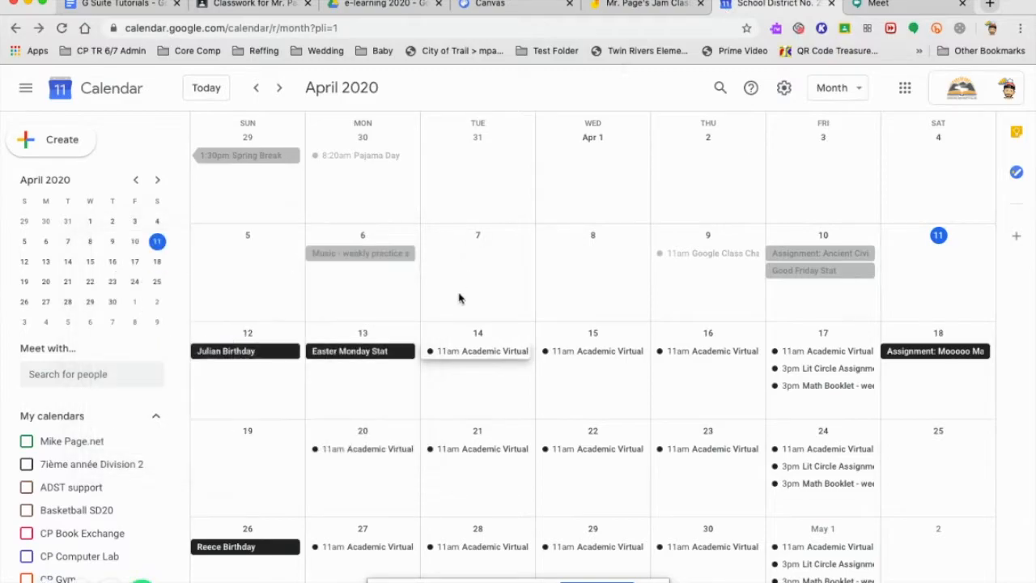
From the April 14 Academic Virtual Support event, join its Hangouts Meet to reach the pre-join screen
{"action": "left_click", "coordinate": [482, 350]}
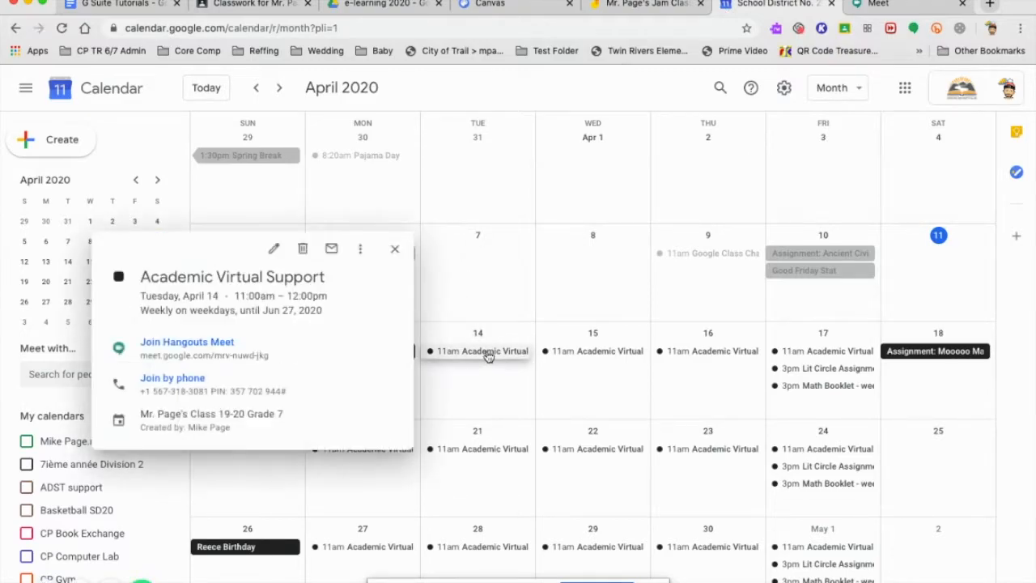
{"action": "left_click", "coordinate": [188, 342]}
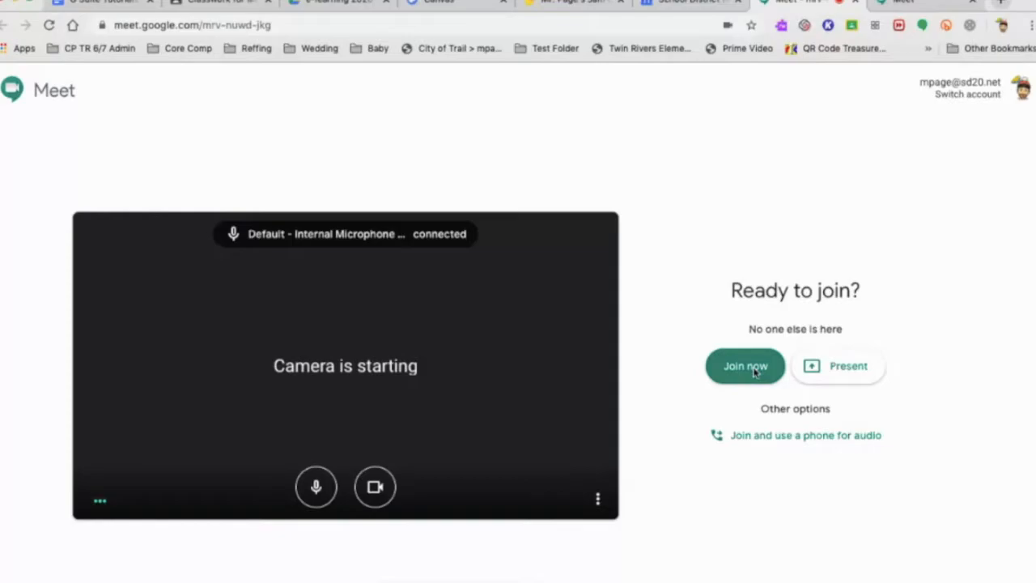
Enter the meeting and begin sharing the entire screen with participants
{"action": "left_click", "coordinate": [839, 366]}
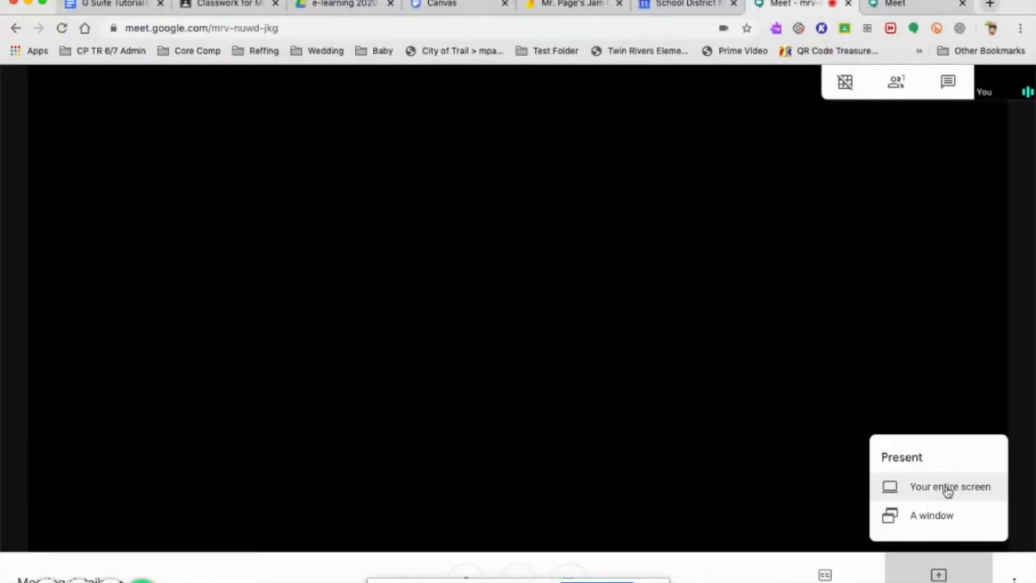
{"action": "left_click", "coordinate": [949, 486]}
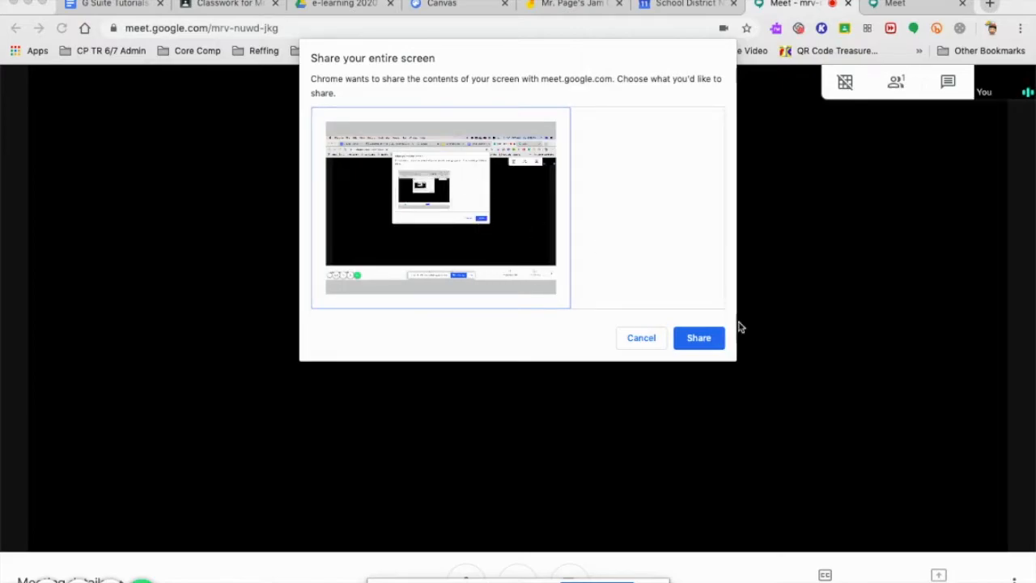
{"action": "left_click", "coordinate": [699, 339]}
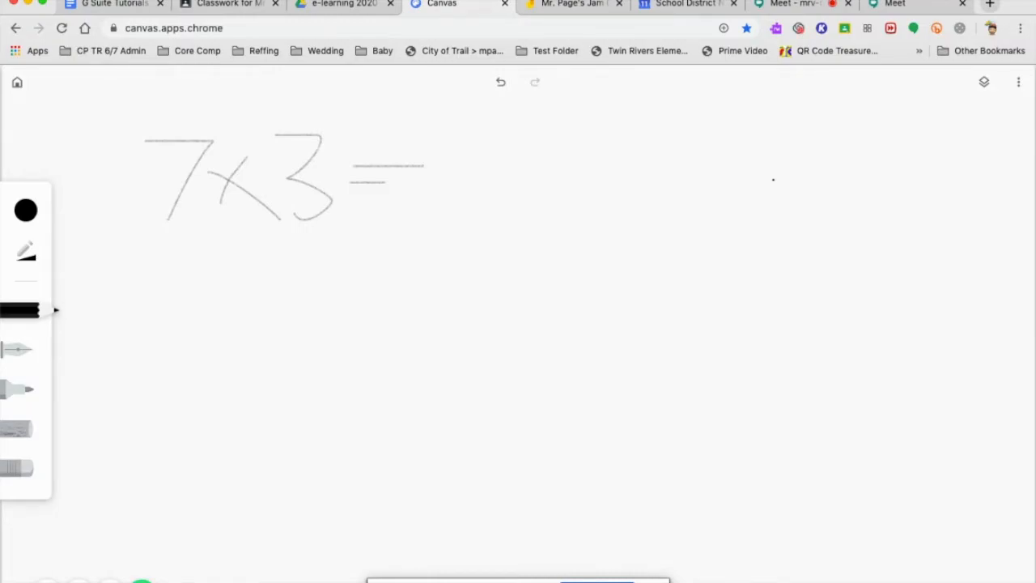
{"action": "mouse_move", "coordinate": [1021, 87]}
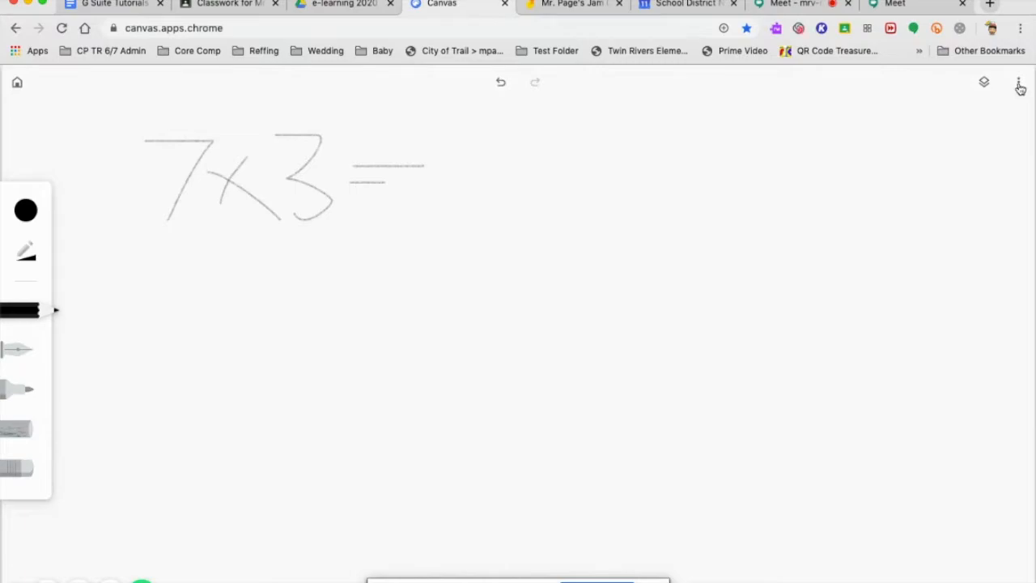
Leave the Canvas page with 7×3= written and switch to the Mr. Page's Jam Class board
{"action": "left_click", "coordinate": [1018, 81]}
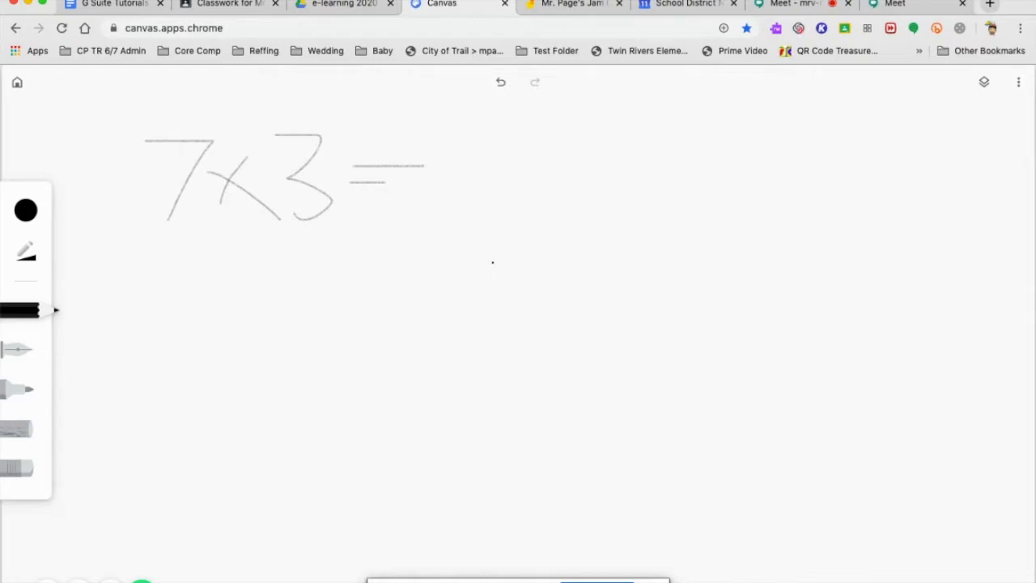
{"action": "left_click", "coordinate": [575, 3]}
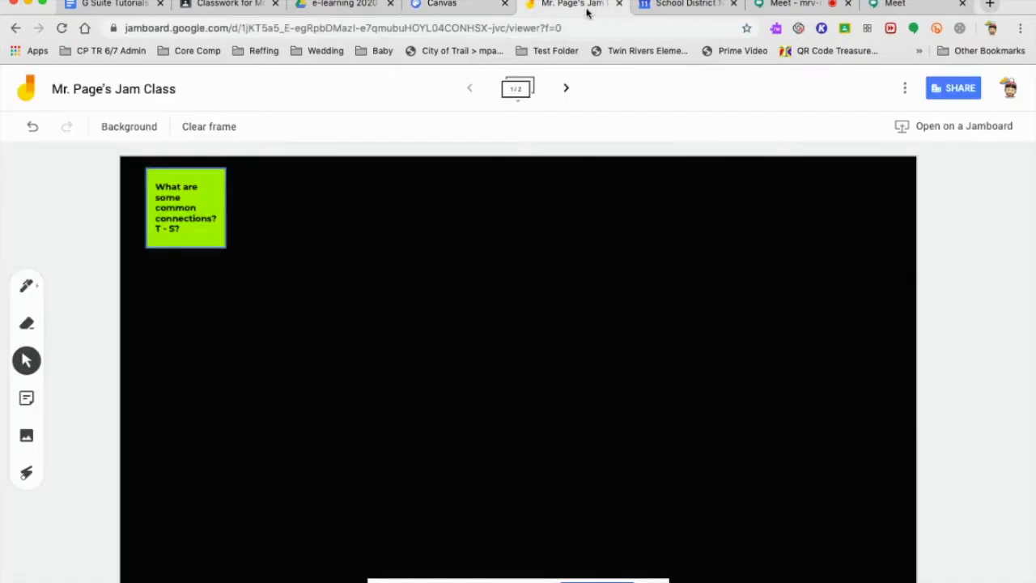
{"action": "mouse_move", "coordinate": [482, 143]}
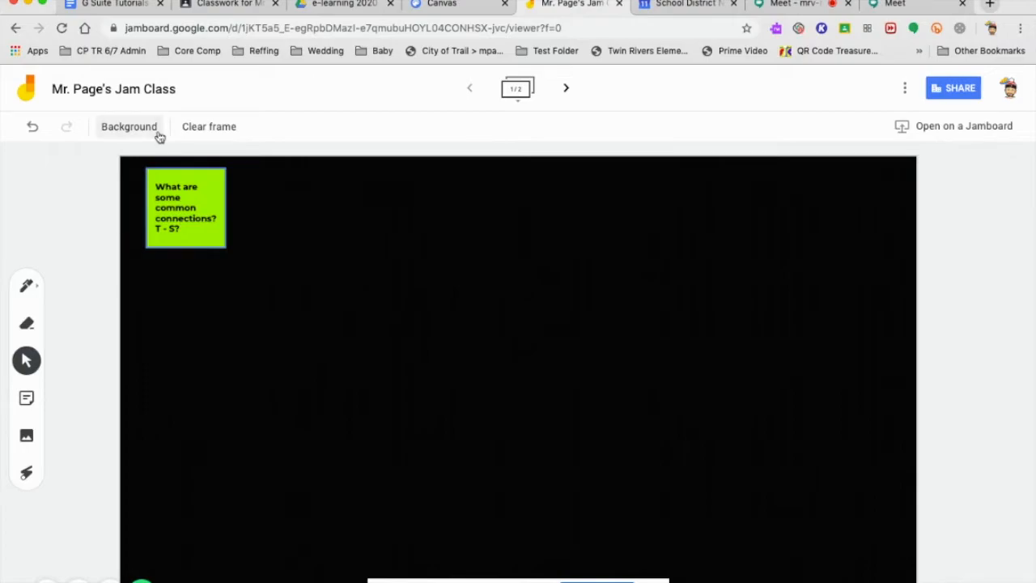
Switch the frame background to lined paper and start adding an image
{"action": "left_click", "coordinate": [130, 126]}
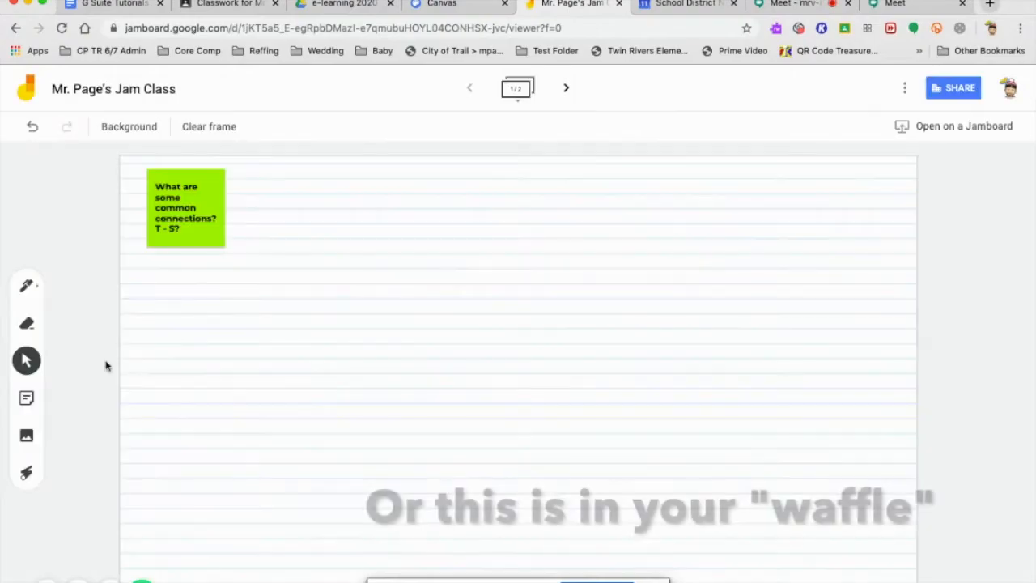
{"action": "left_click", "coordinate": [26, 435]}
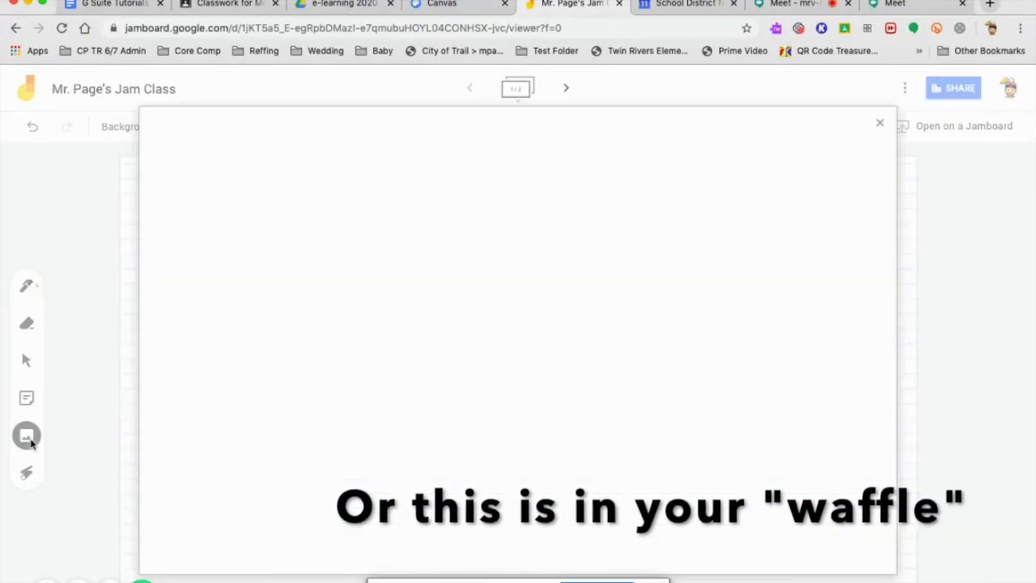
Insert the Tracing the Letter A worksheet beside the sticky note and bring up sharing settings
{"action": "left_click", "coordinate": [26, 436]}
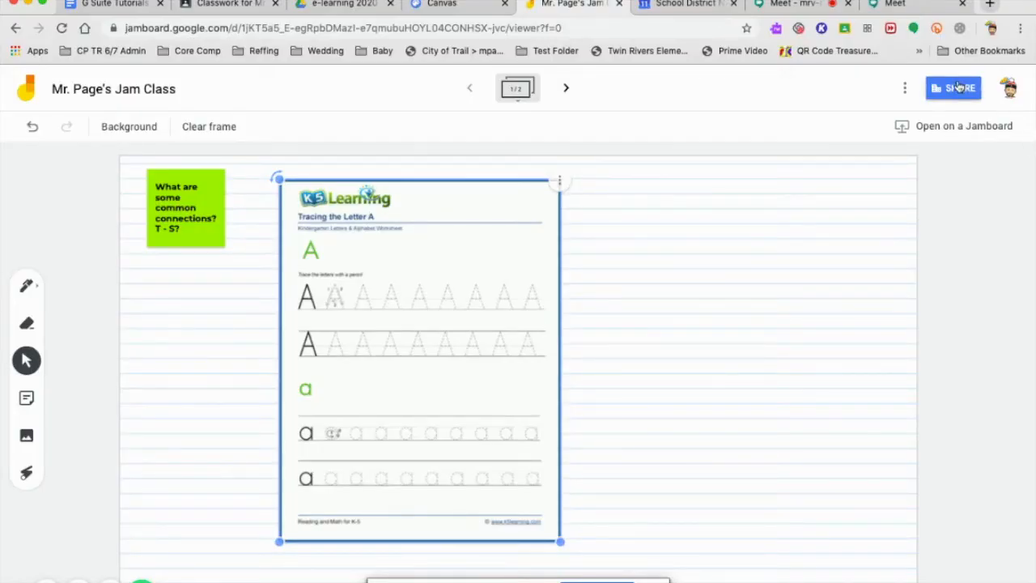
{"action": "left_click", "coordinate": [953, 88]}
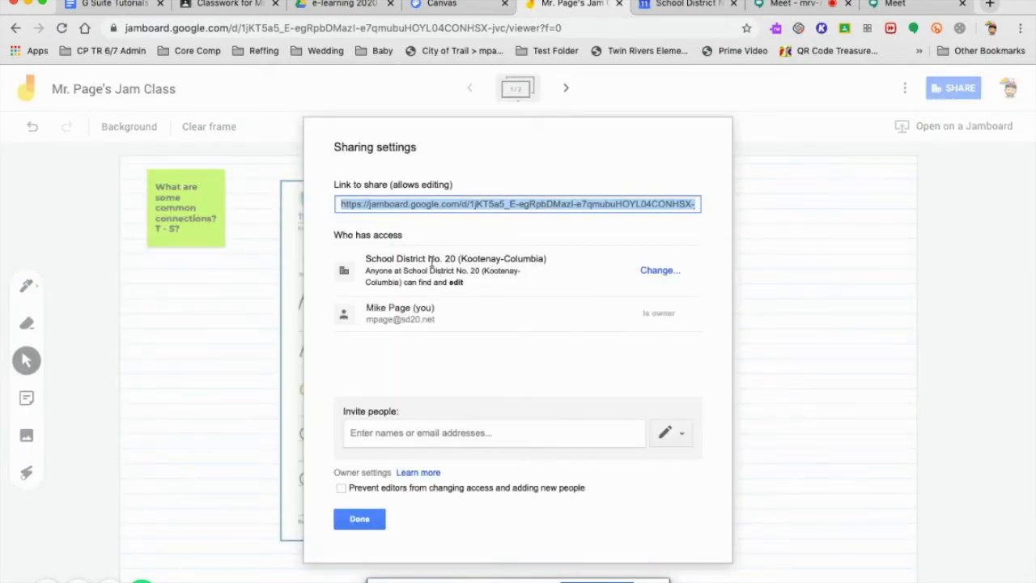
{"action": "mouse_move", "coordinate": [463, 191]}
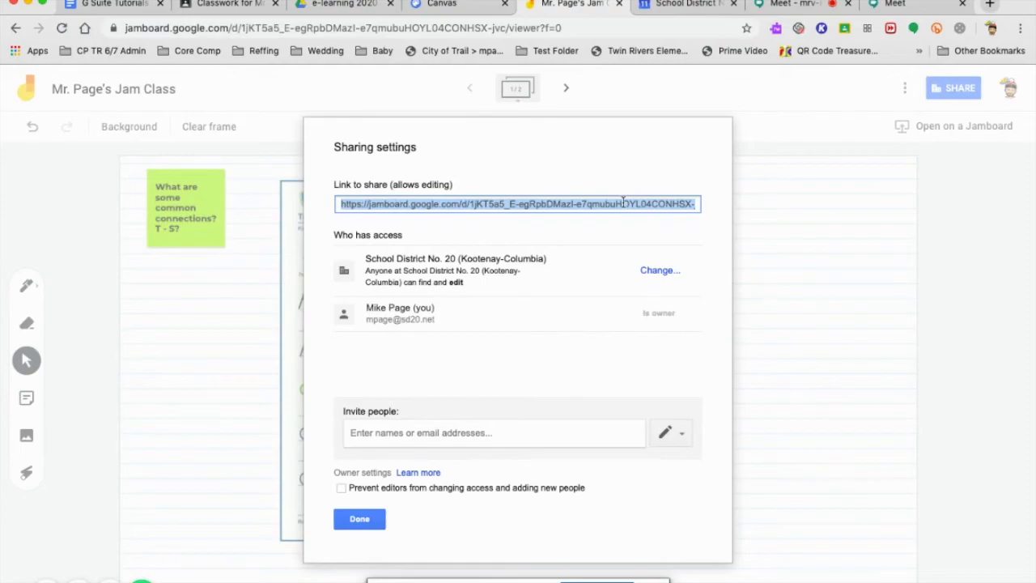
Finish with the copied editing link and close the Sharing settings via Done
{"action": "left_click", "coordinate": [359, 518]}
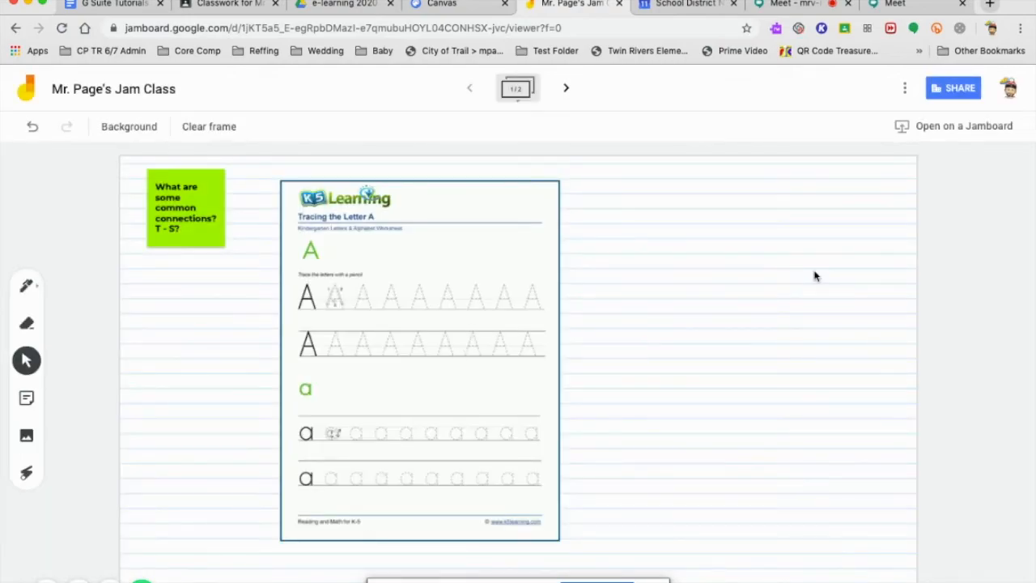
Show the More Actions list with Rename, Download as PDF and Save frame as image
{"action": "left_click", "coordinate": [903, 88]}
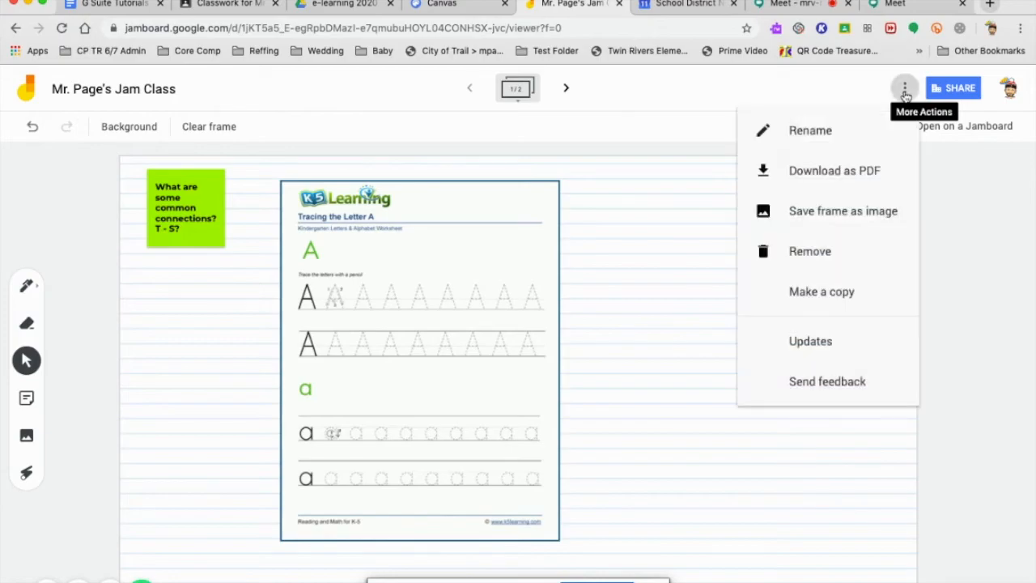
{"action": "mouse_move", "coordinate": [873, 170]}
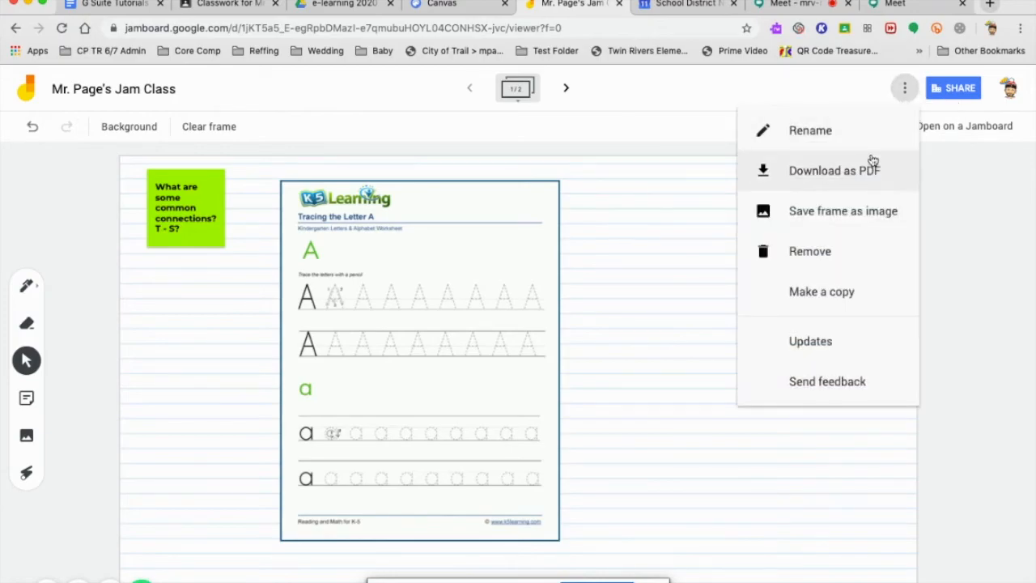
{"action": "mouse_move", "coordinate": [858, 175]}
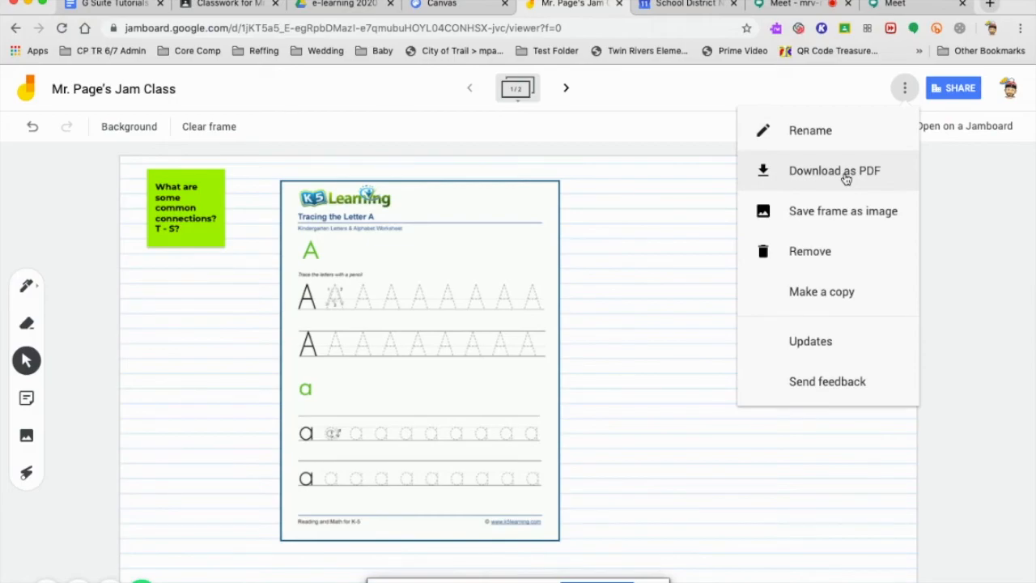
{"action": "mouse_move", "coordinate": [823, 62]}
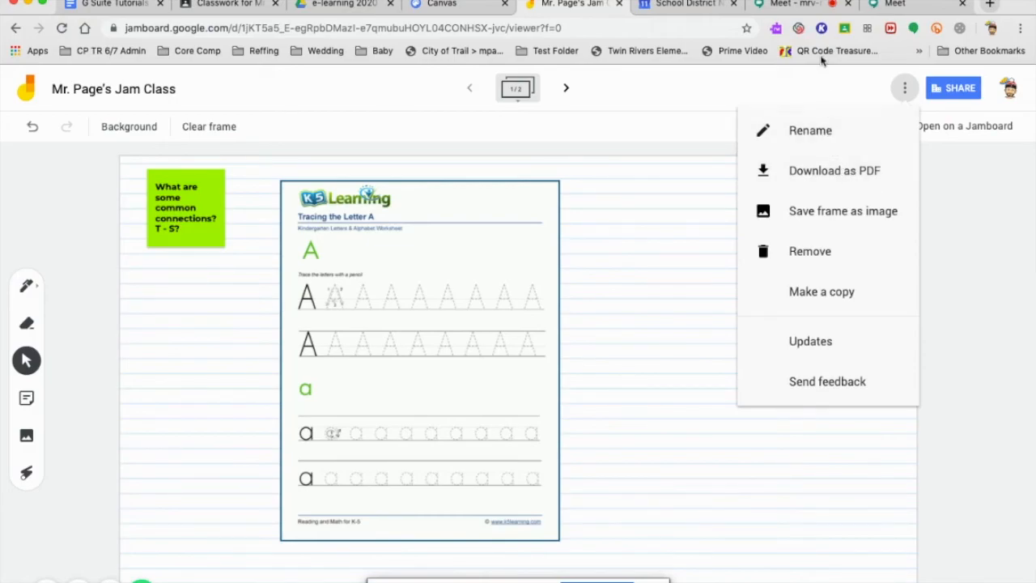